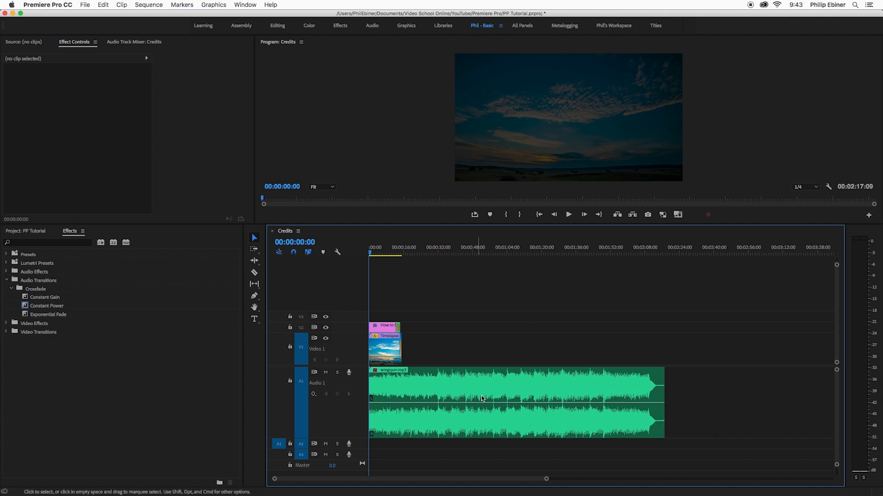
Trim the end of wingspan.mp3 on A1 to finish with the video at about 15 seconds.
{"action": "left_click", "coordinate": [398, 254]}
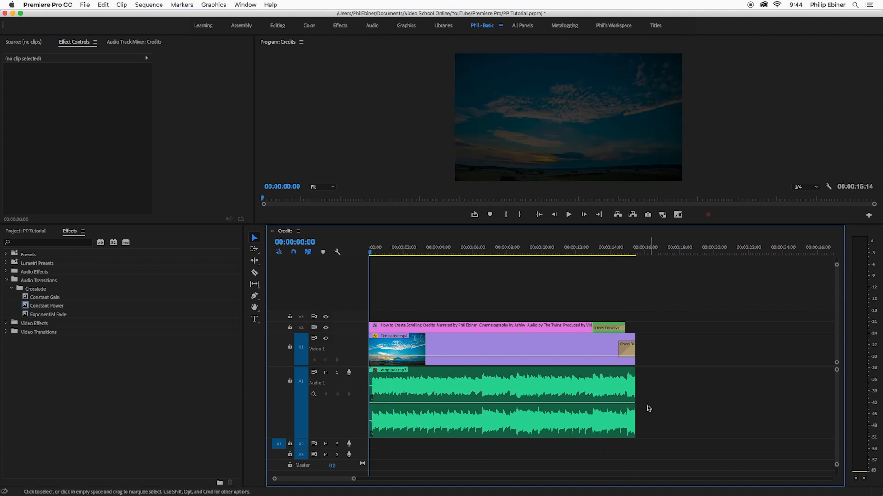
Apply default Constant Power crossfades to both music ends, stretch the closing one to ~5 seconds, and preview.
{"action": "key", "text": "cmd+shift+d"}
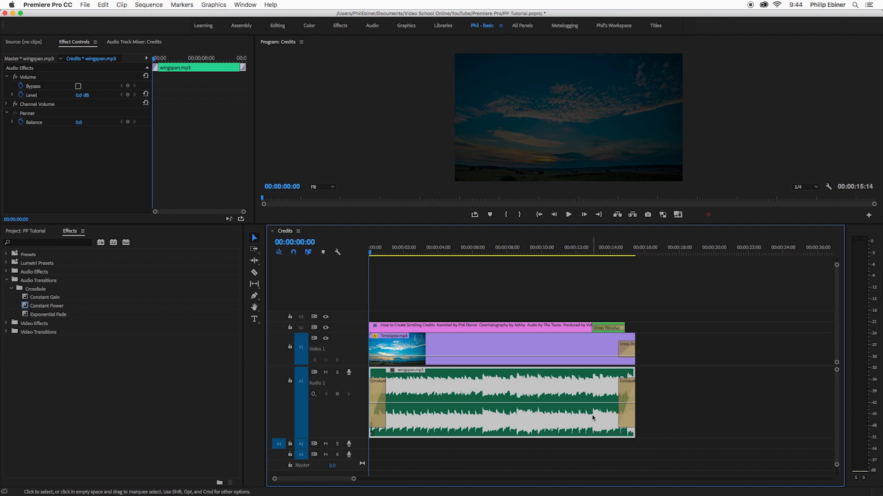
{"action": "left_click", "coordinate": [568, 215]}
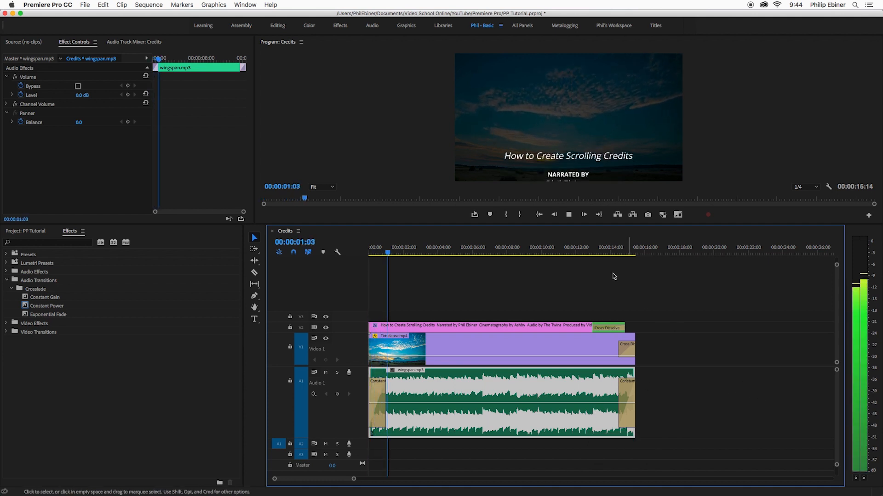
{"action": "left_click", "coordinate": [628, 253]}
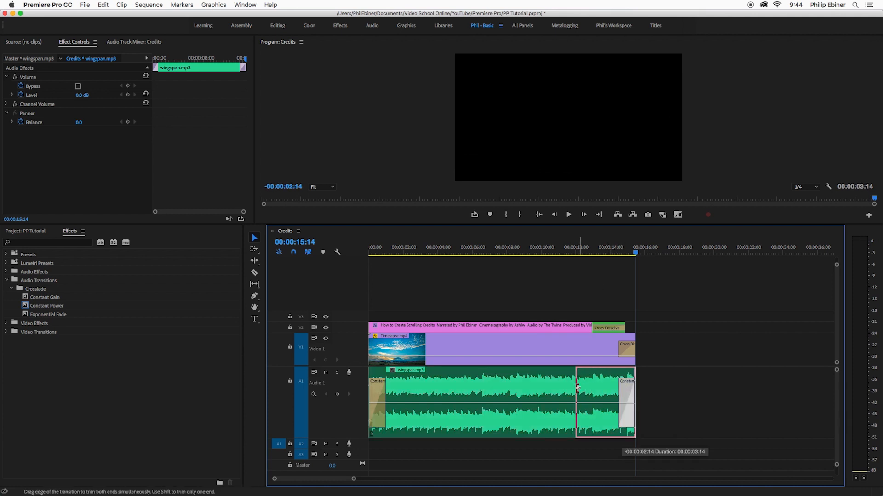
{"action": "left_click_drag", "start_coordinate": [576, 388], "coordinate": [552, 389]}
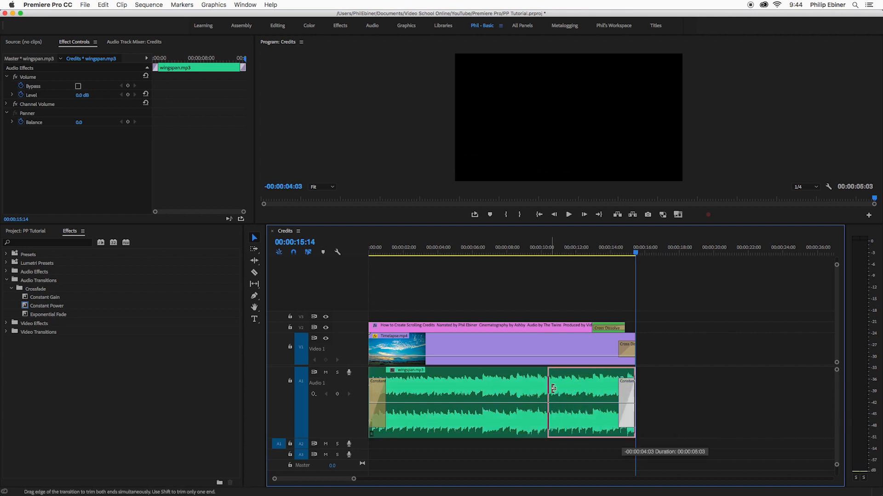
{"action": "left_click", "coordinate": [591, 390]}
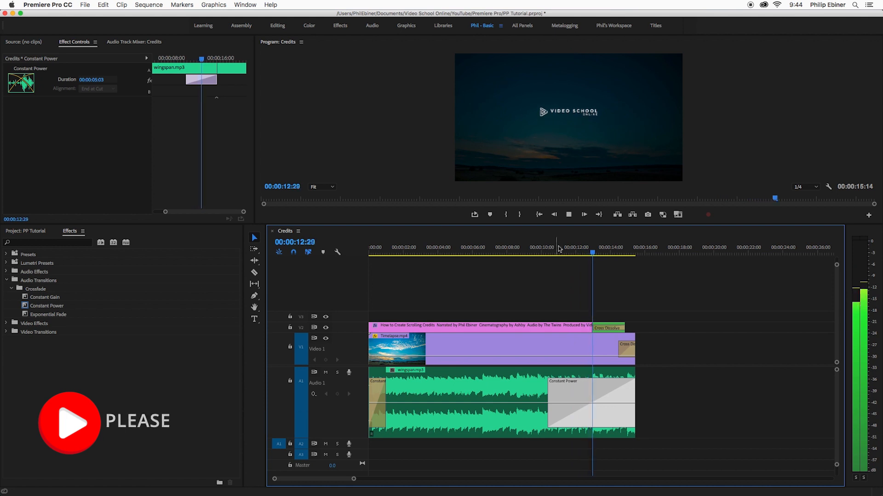
{"action": "left_click", "coordinate": [627, 253]}
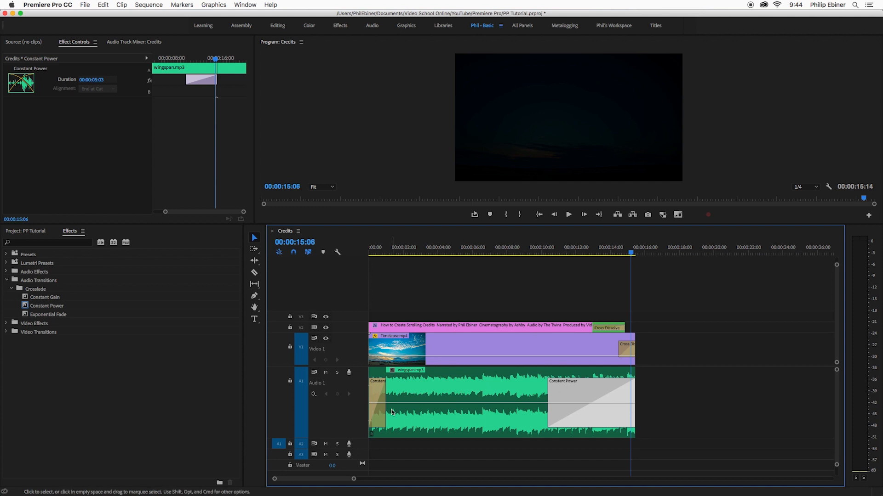
{"action": "mouse_move", "coordinate": [42, 273]}
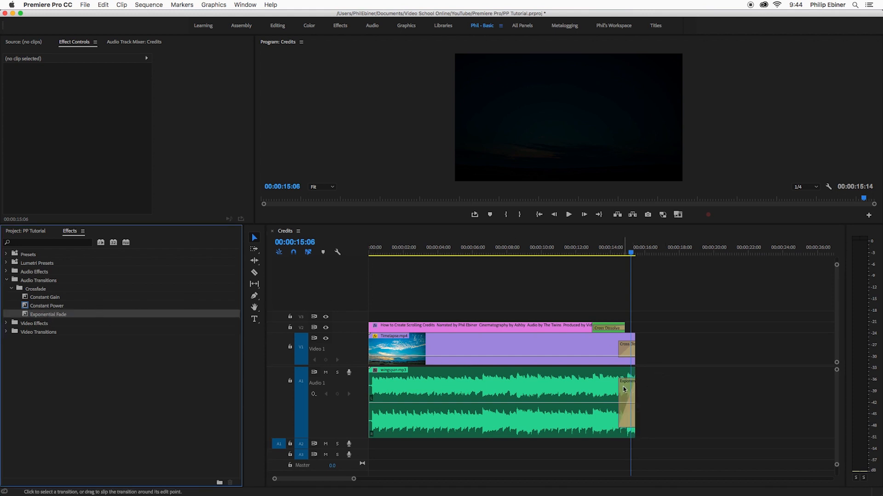
Select the Exponential Fade on the music's end so it can be deleted.
{"action": "left_click", "coordinate": [623, 389]}
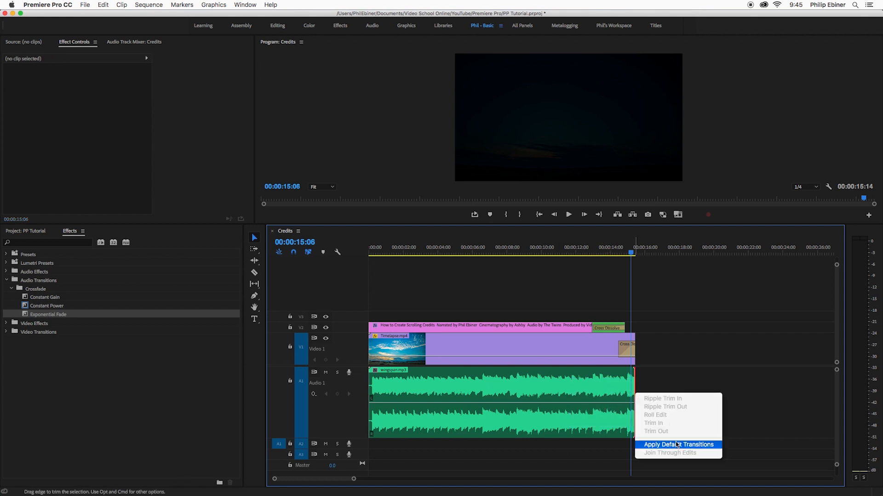
{"action": "left_click", "coordinate": [678, 444]}
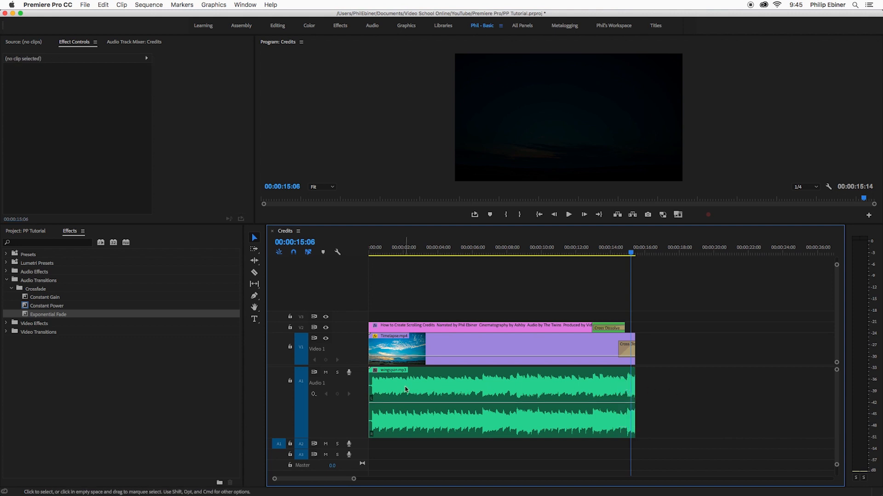
{"action": "mouse_move", "coordinate": [380, 409]}
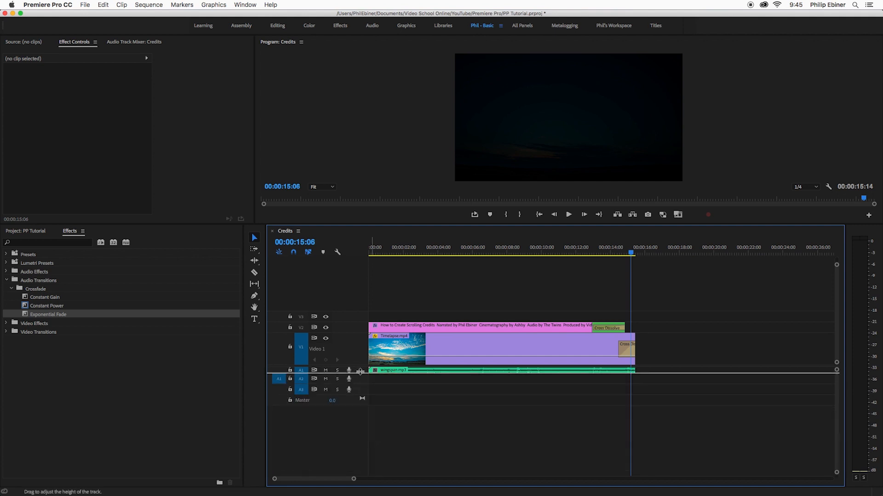
Enlarge the A1 track and show the music clip's Volume > Level keyframe line.
{"action": "left_click_drag", "start_coordinate": [360, 372], "coordinate": [361, 400]}
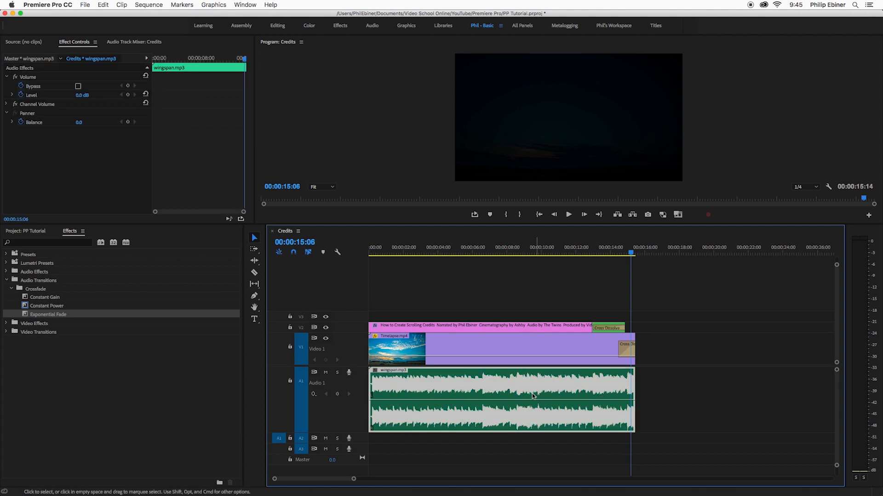
{"action": "right_click", "coordinate": [533, 397]}
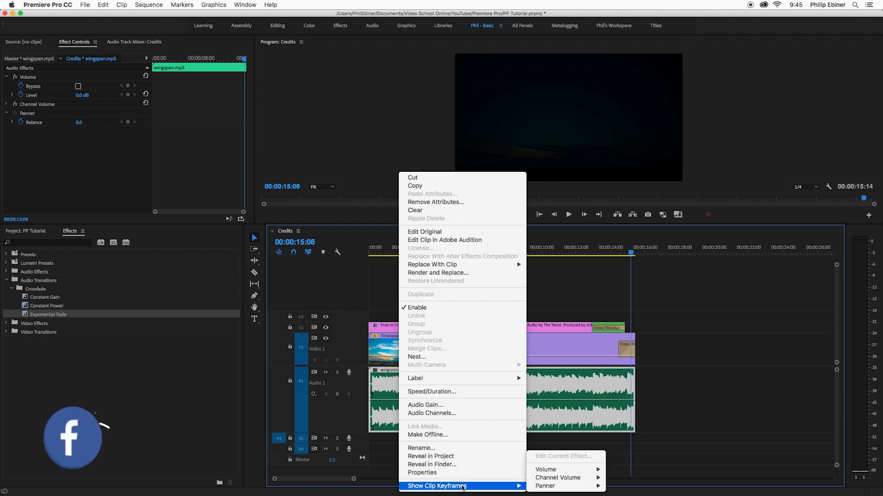
{"action": "mouse_move", "coordinate": [545, 470]}
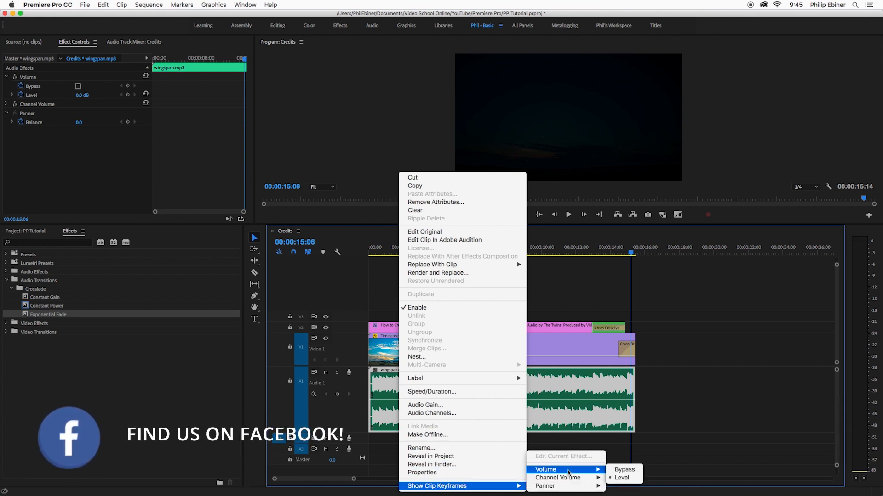
{"action": "left_click", "coordinate": [673, 380]}
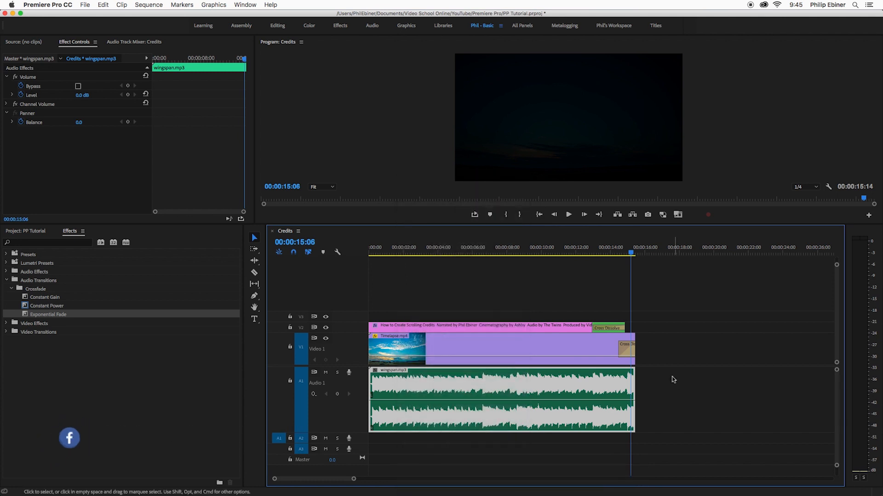
{"action": "mouse_move", "coordinate": [254, 296]}
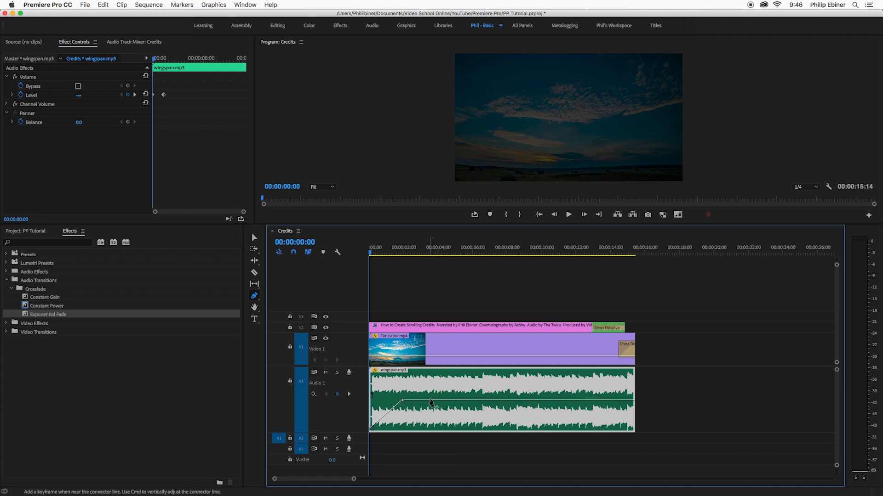
Add volume keyframes near 2 seconds and near the end, pulling the outer ones to -∞ dB.
{"action": "left_click", "coordinate": [568, 215]}
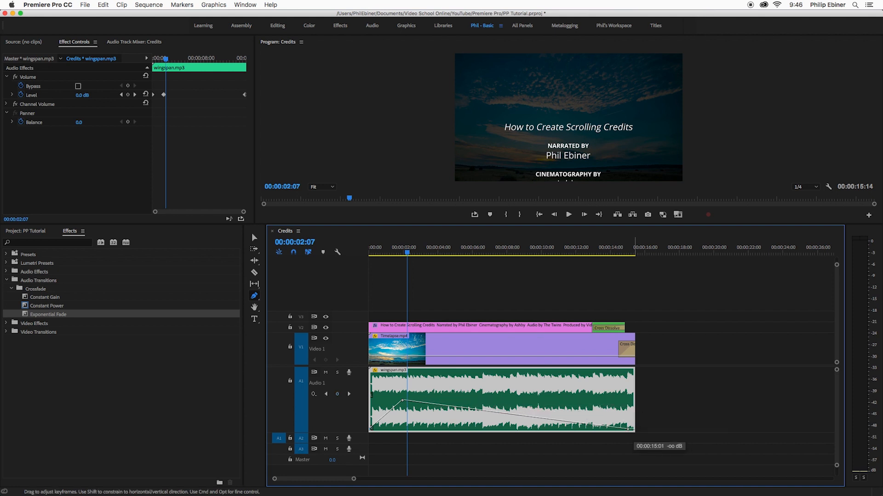
{"action": "left_click_drag", "start_coordinate": [404, 403], "coordinate": [404, 406]}
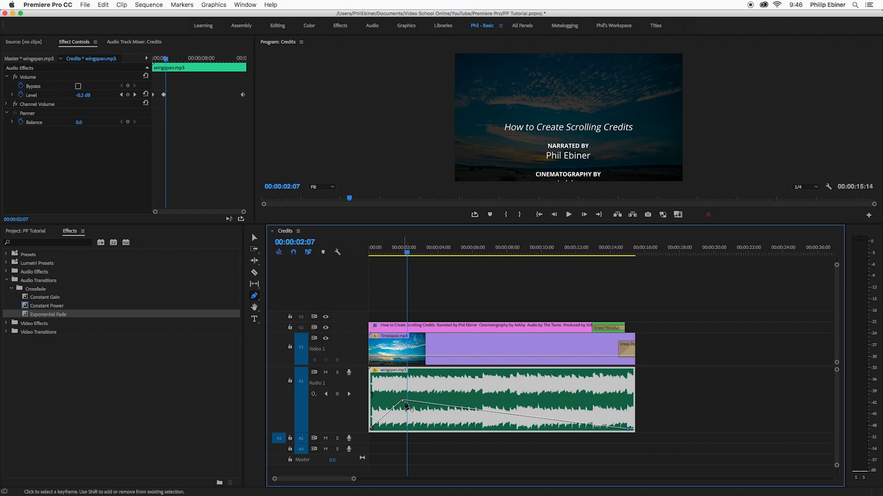
{"action": "mouse_move", "coordinate": [462, 412]}
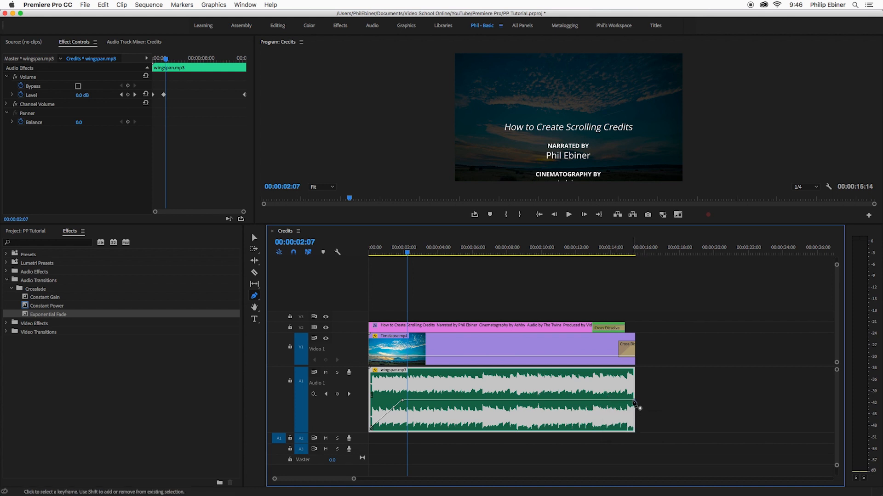
{"action": "mouse_move", "coordinate": [573, 402]}
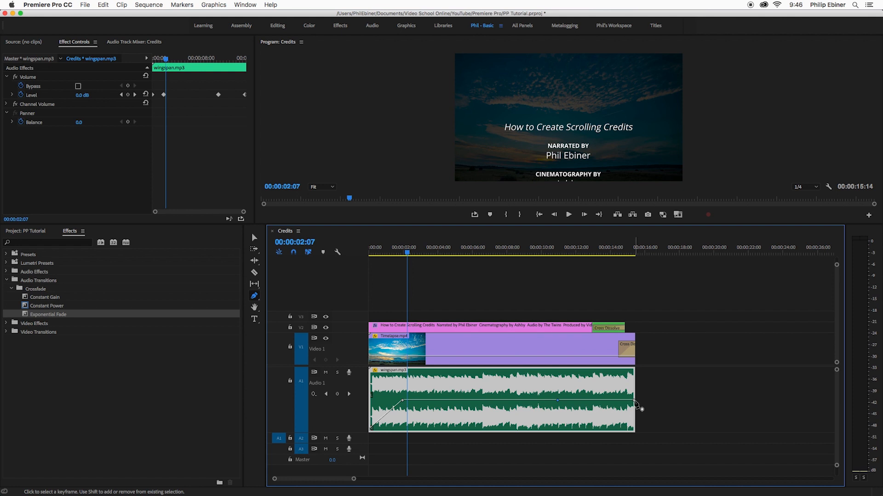
{"action": "left_click_drag", "start_coordinate": [639, 406], "coordinate": [632, 437]}
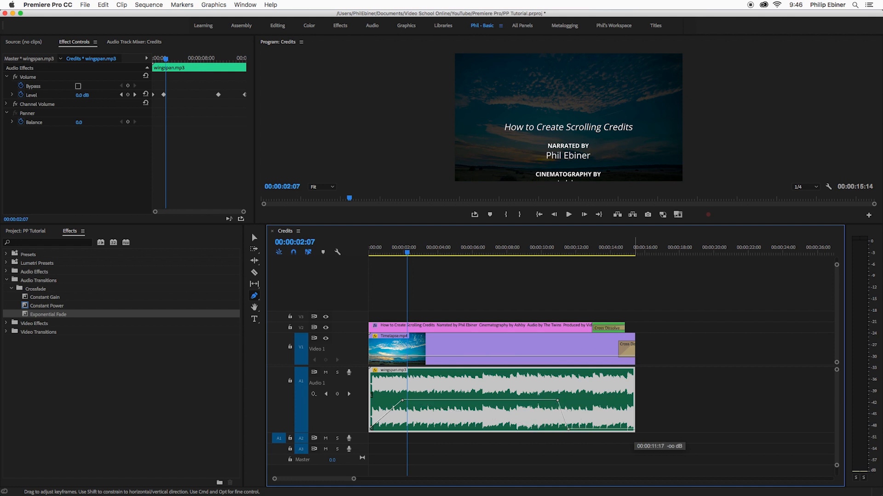
{"action": "left_click_drag", "start_coordinate": [557, 402], "coordinate": [632, 431]}
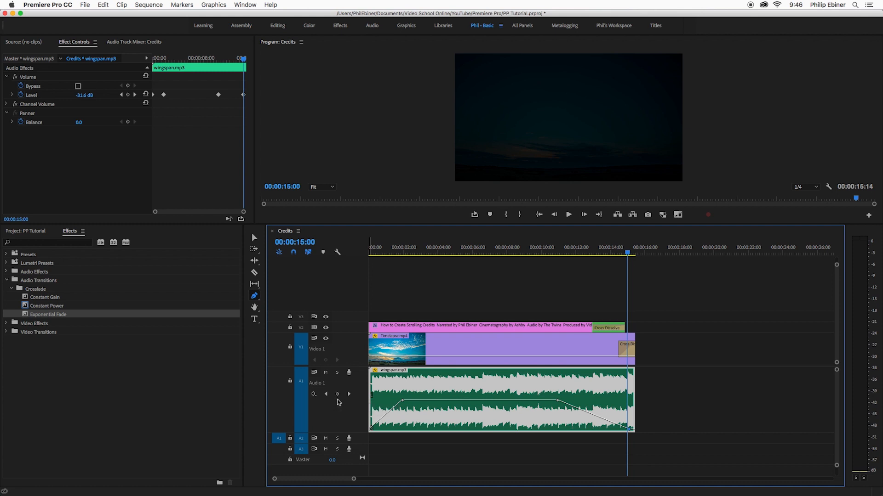
Keyframe the volume around 00:00:08:04 and drag the middle point down to about -4.2 dB.
{"action": "left_click", "coordinate": [481, 248]}
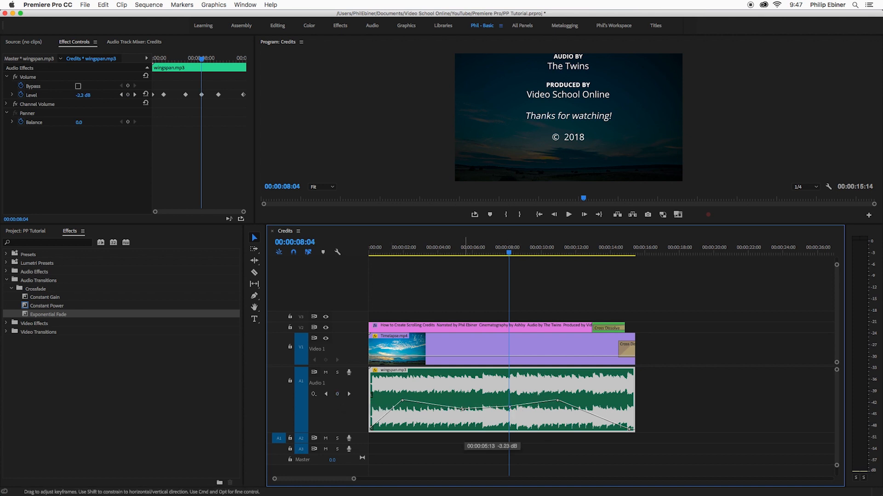
{"action": "left_click_drag", "start_coordinate": [462, 411], "coordinate": [509, 411]}
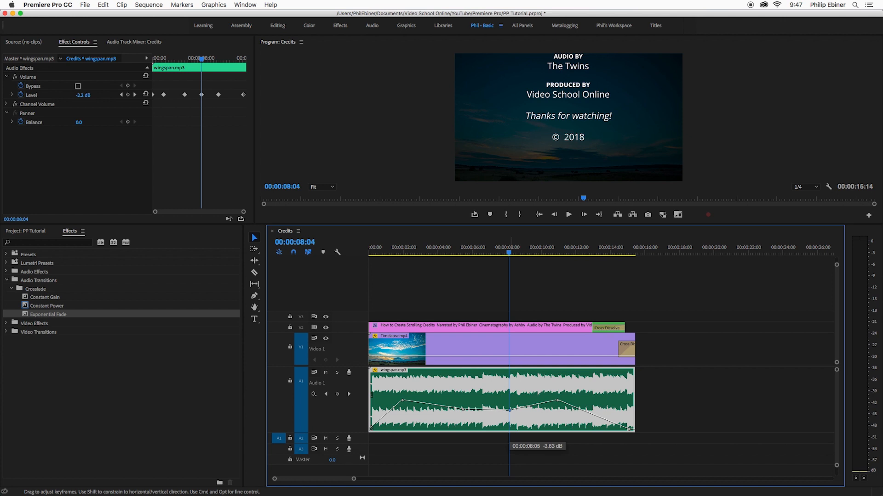
{"action": "left_click_drag", "start_coordinate": [508, 412], "coordinate": [509, 414]}
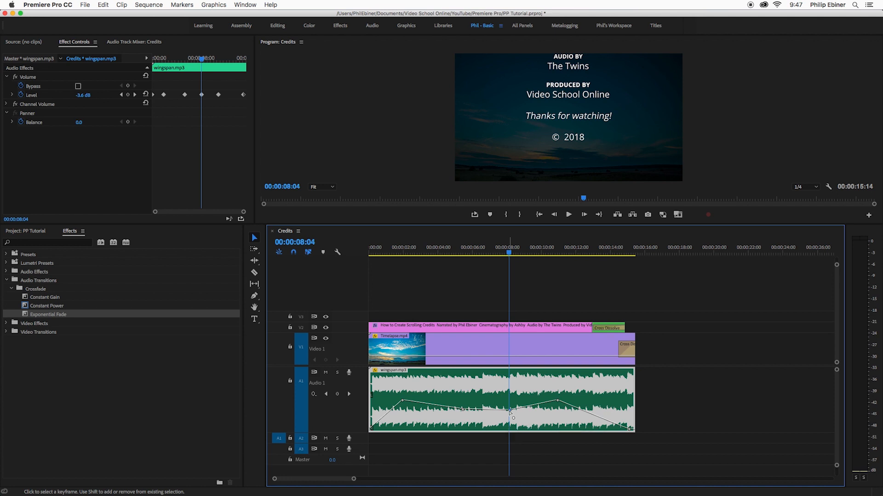
{"action": "left_click_drag", "start_coordinate": [509, 413], "coordinate": [508, 411]}
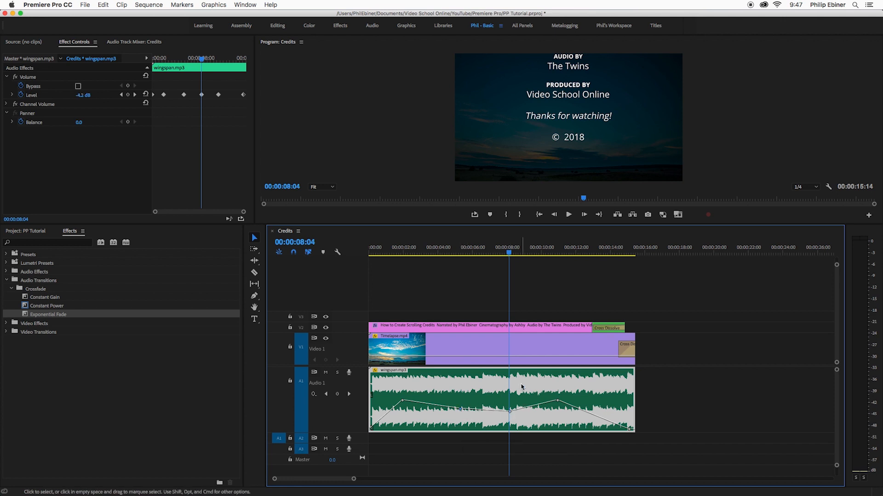
{"action": "mouse_move", "coordinate": [522, 387]}
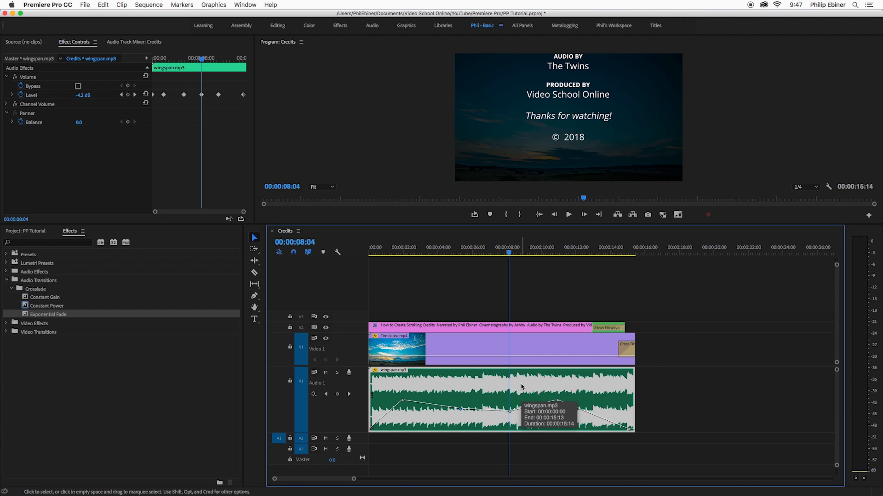